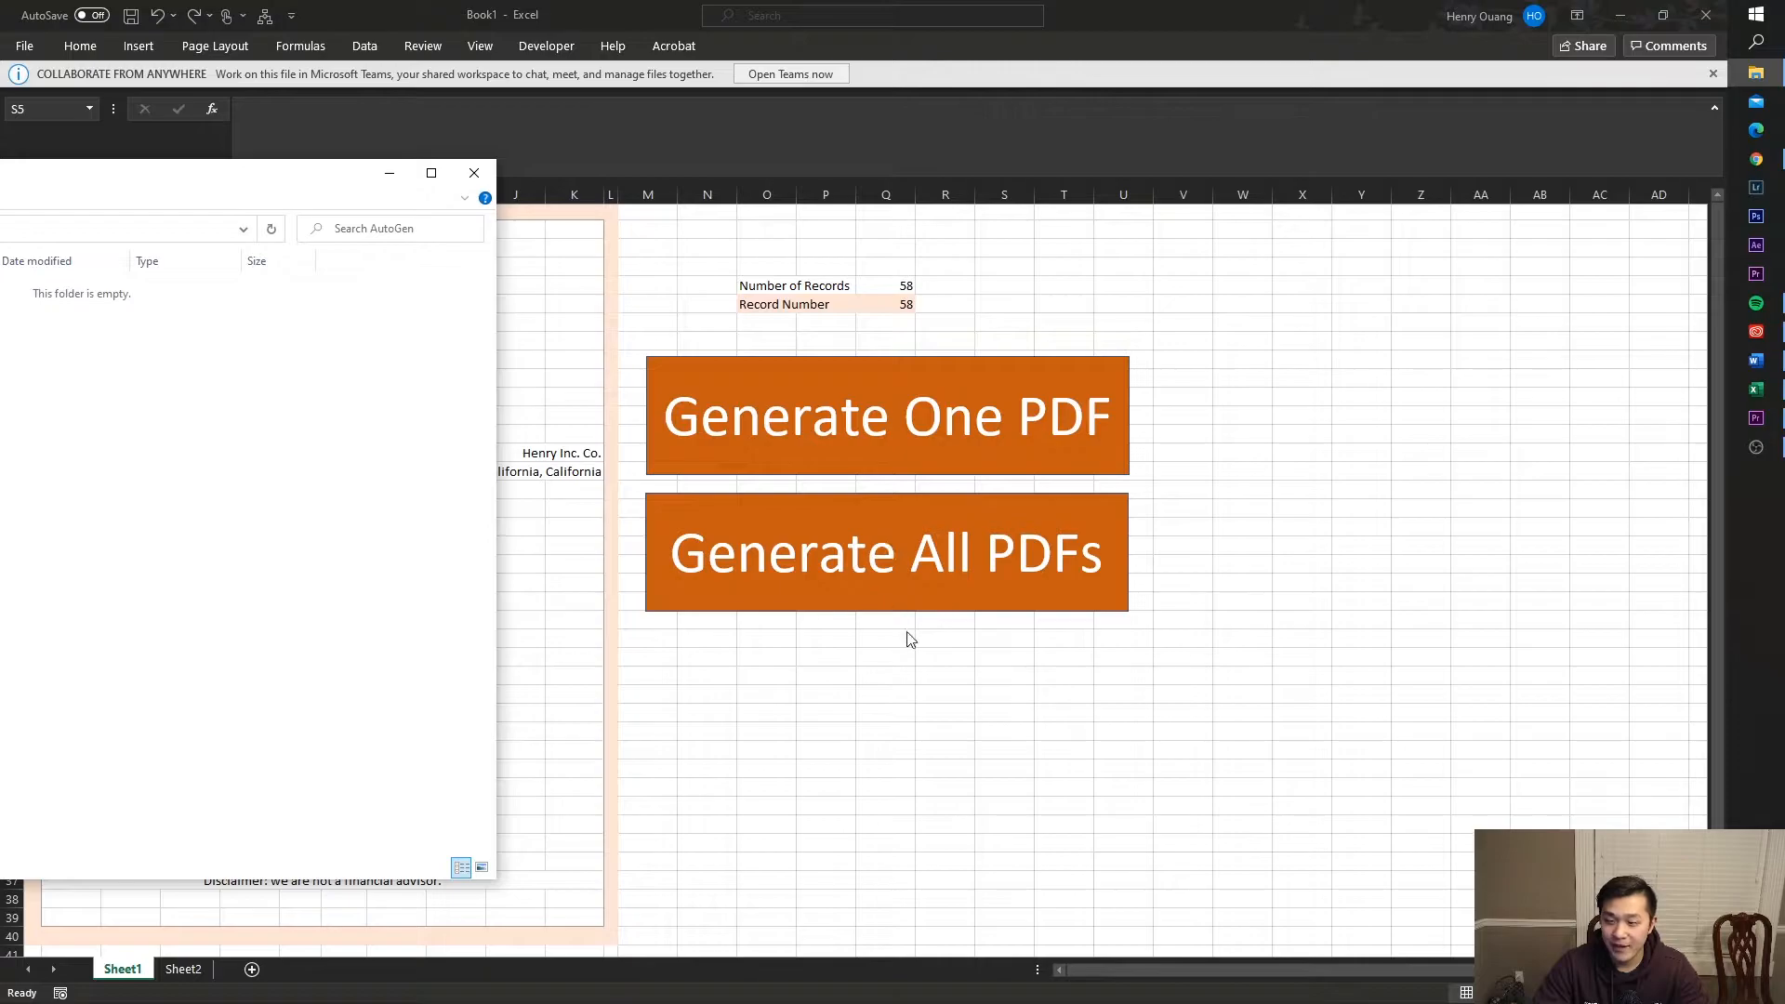
Bring the letter template forward and enter placeholder text 'H', 'asdfas' below the thank-you line
{"action": "left_click", "coordinate": [474, 173]}
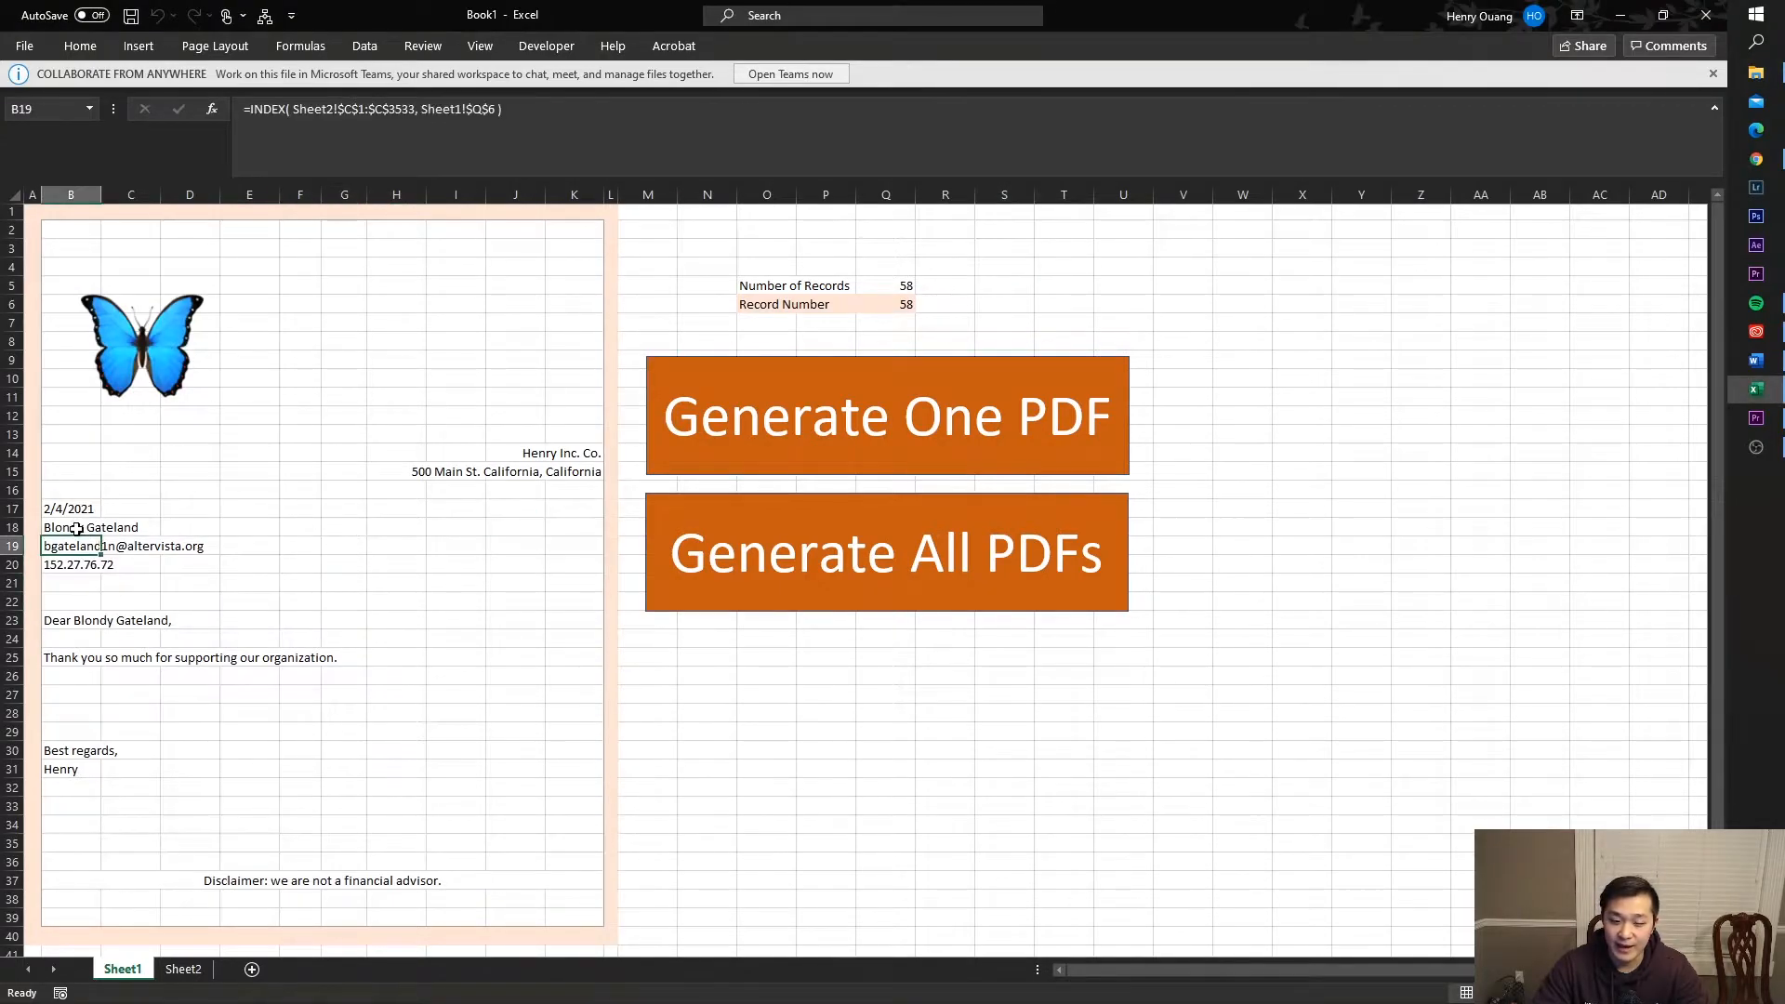
{"action": "left_click", "coordinate": [69, 677]}
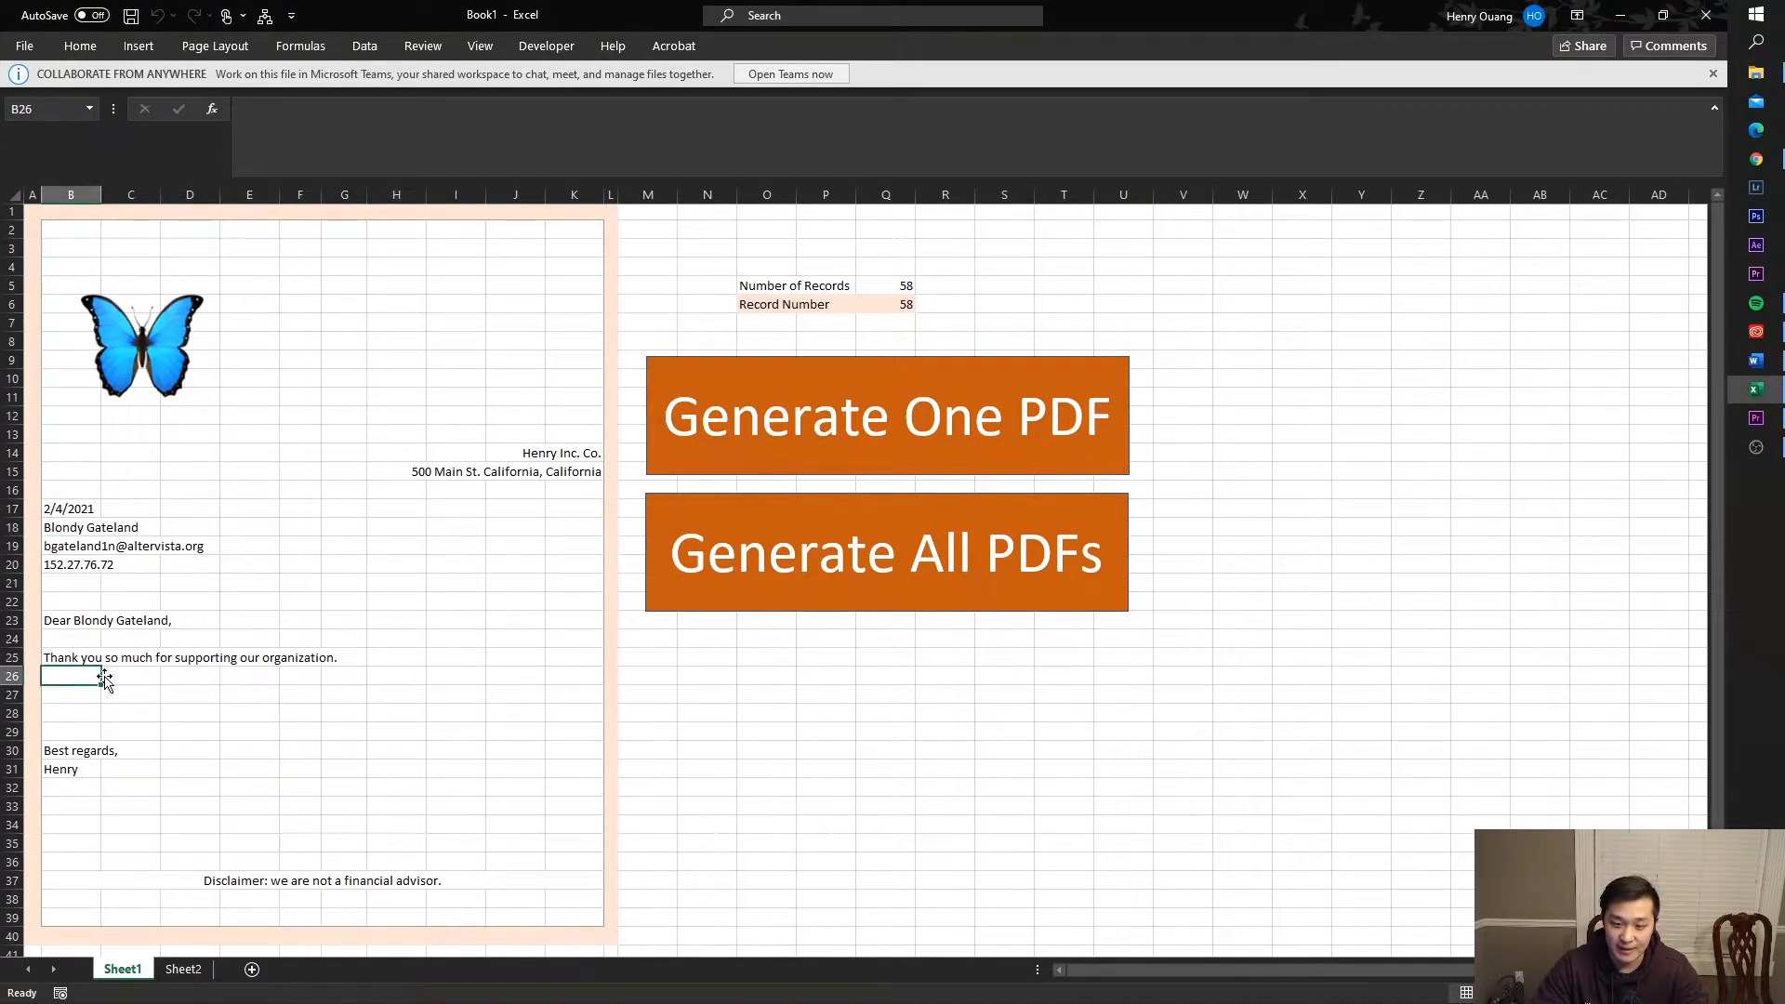
{"action": "mouse_move", "coordinate": [397, 669]}
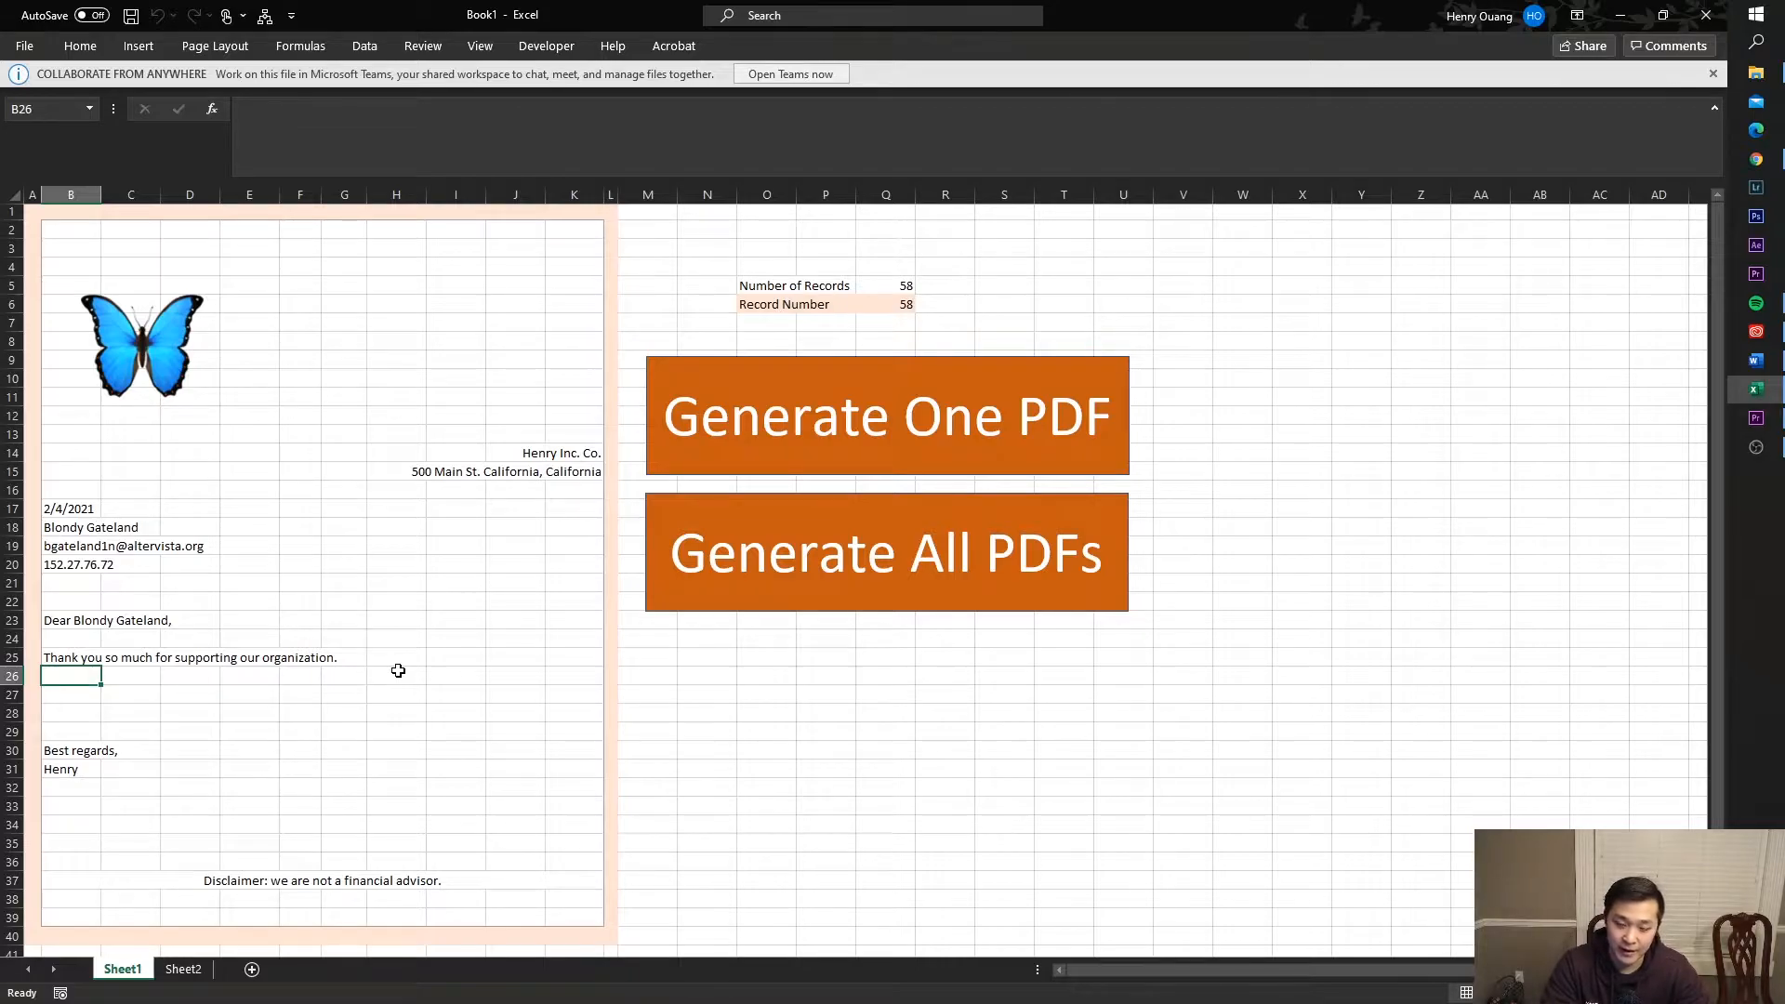
{"action": "type", "text": "H"}
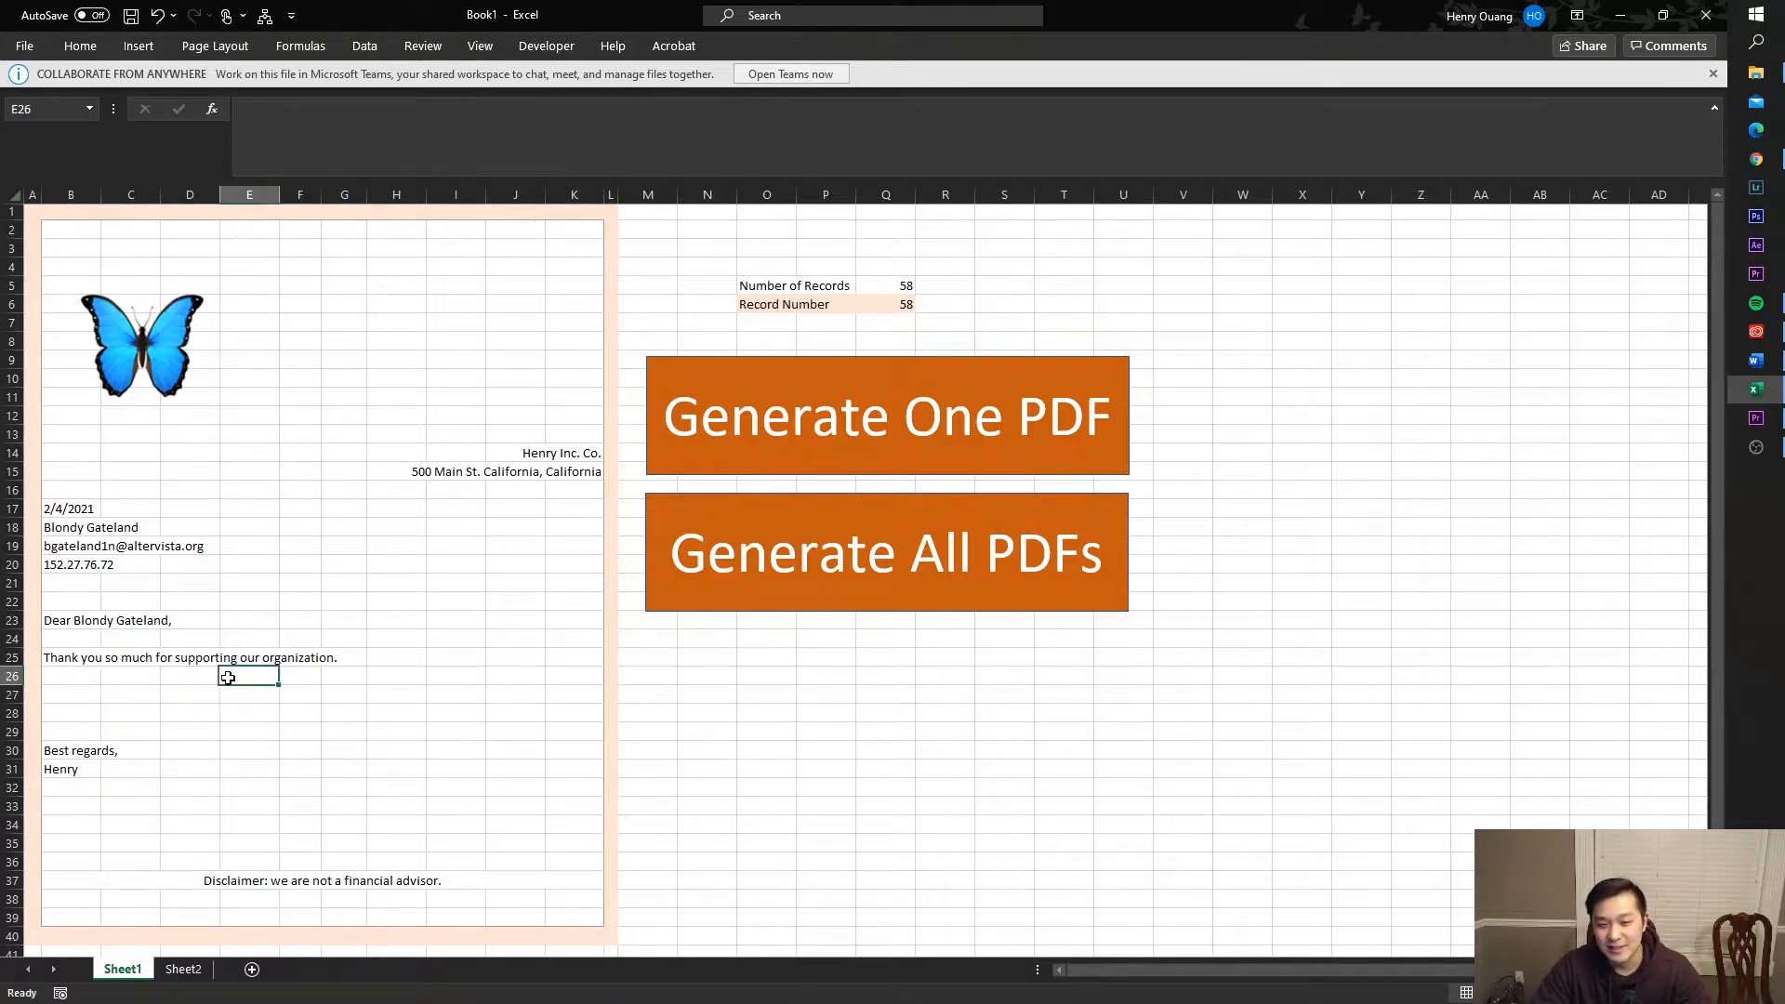
{"action": "type", "text": "asdfas"}
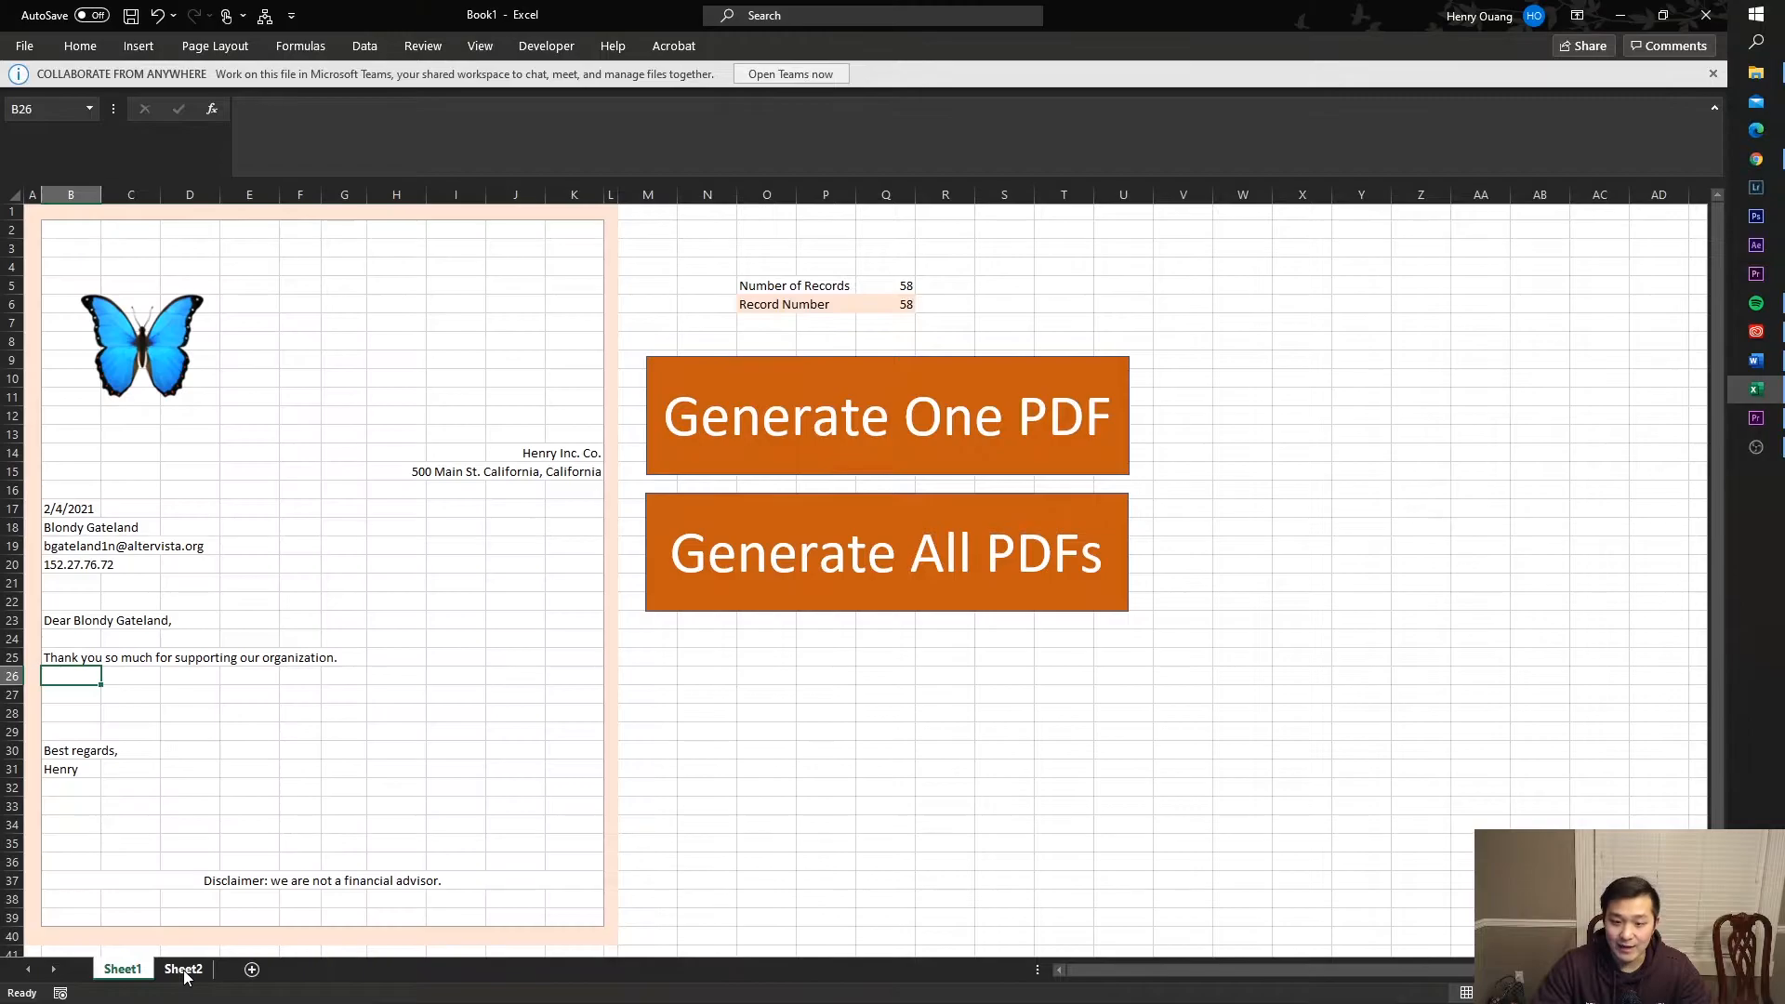
{"action": "left_click", "coordinate": [184, 969]}
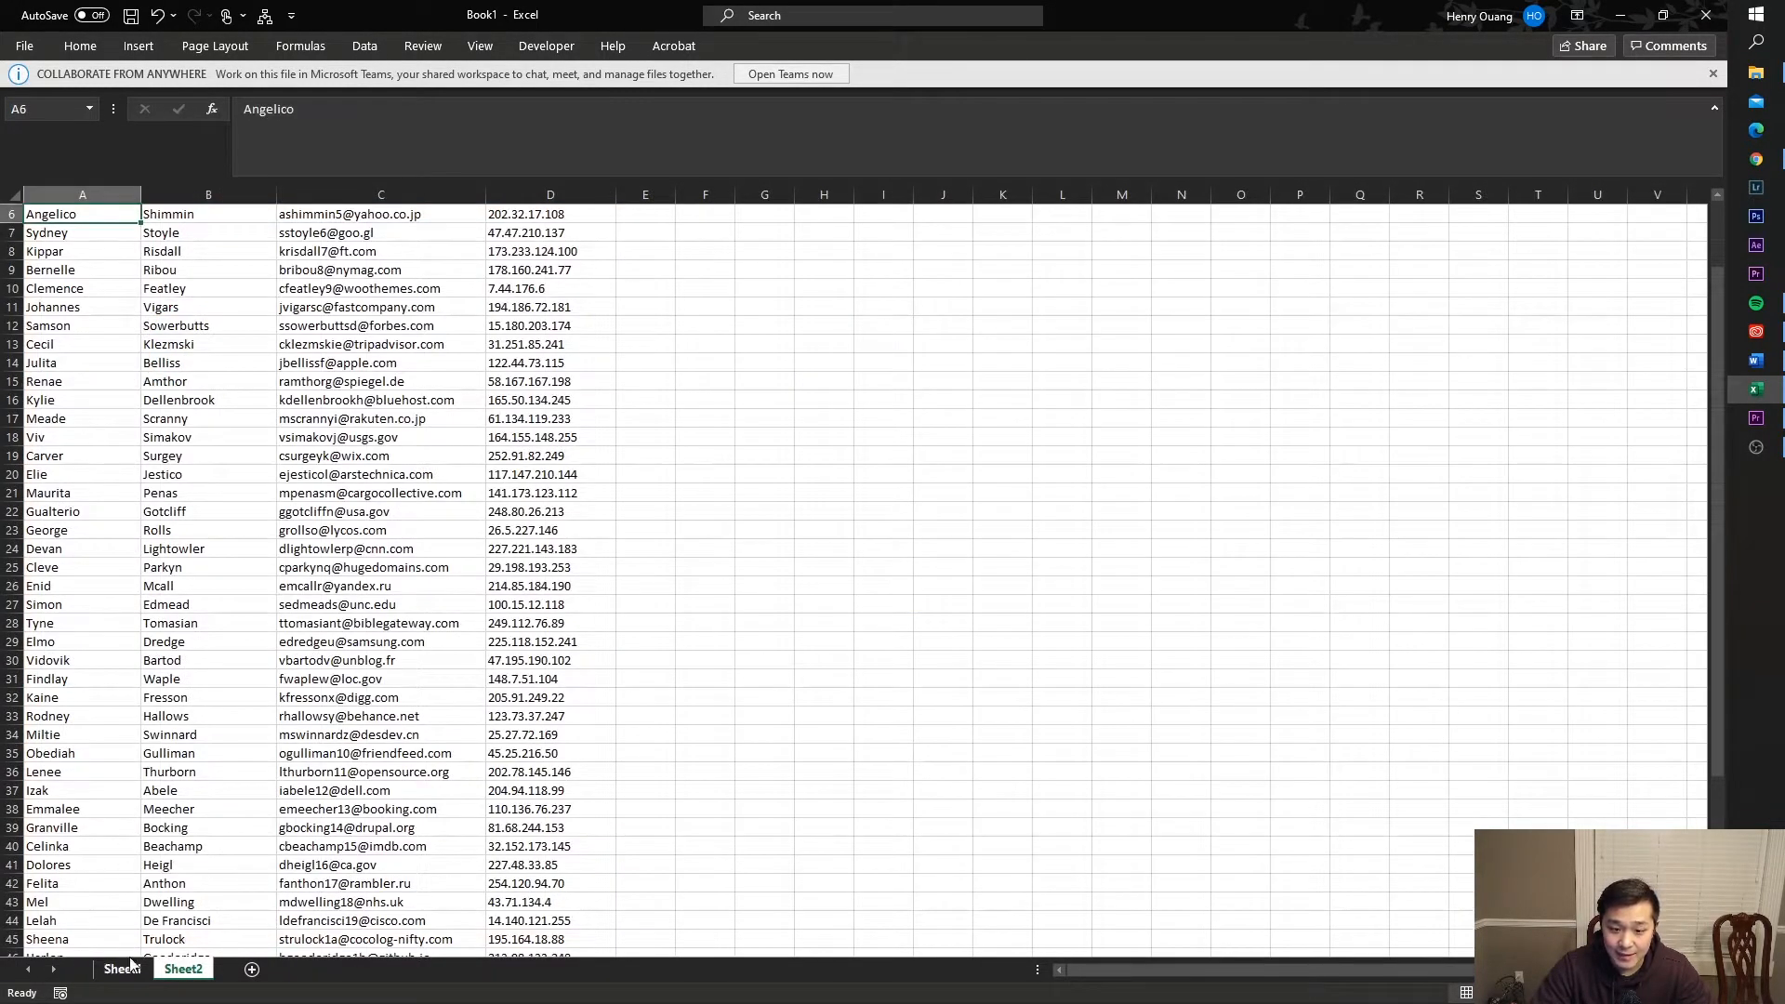
{"action": "left_click", "coordinate": [123, 969]}
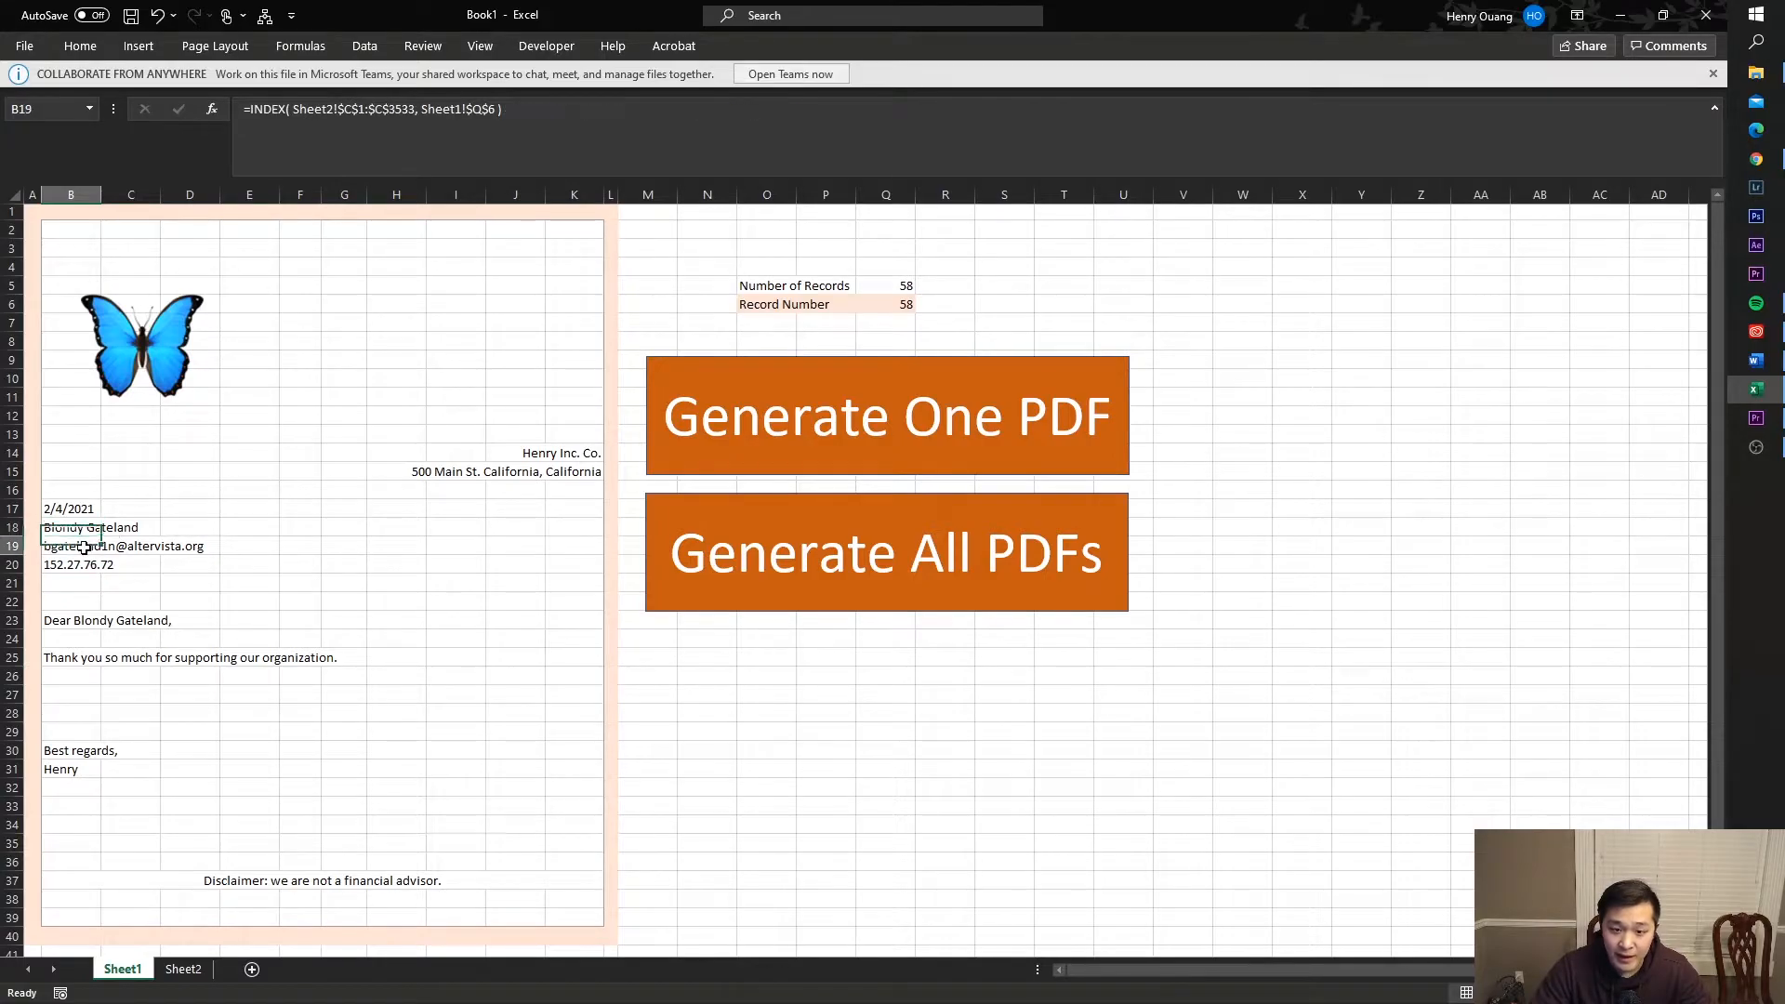
{"action": "left_click", "coordinate": [69, 566]}
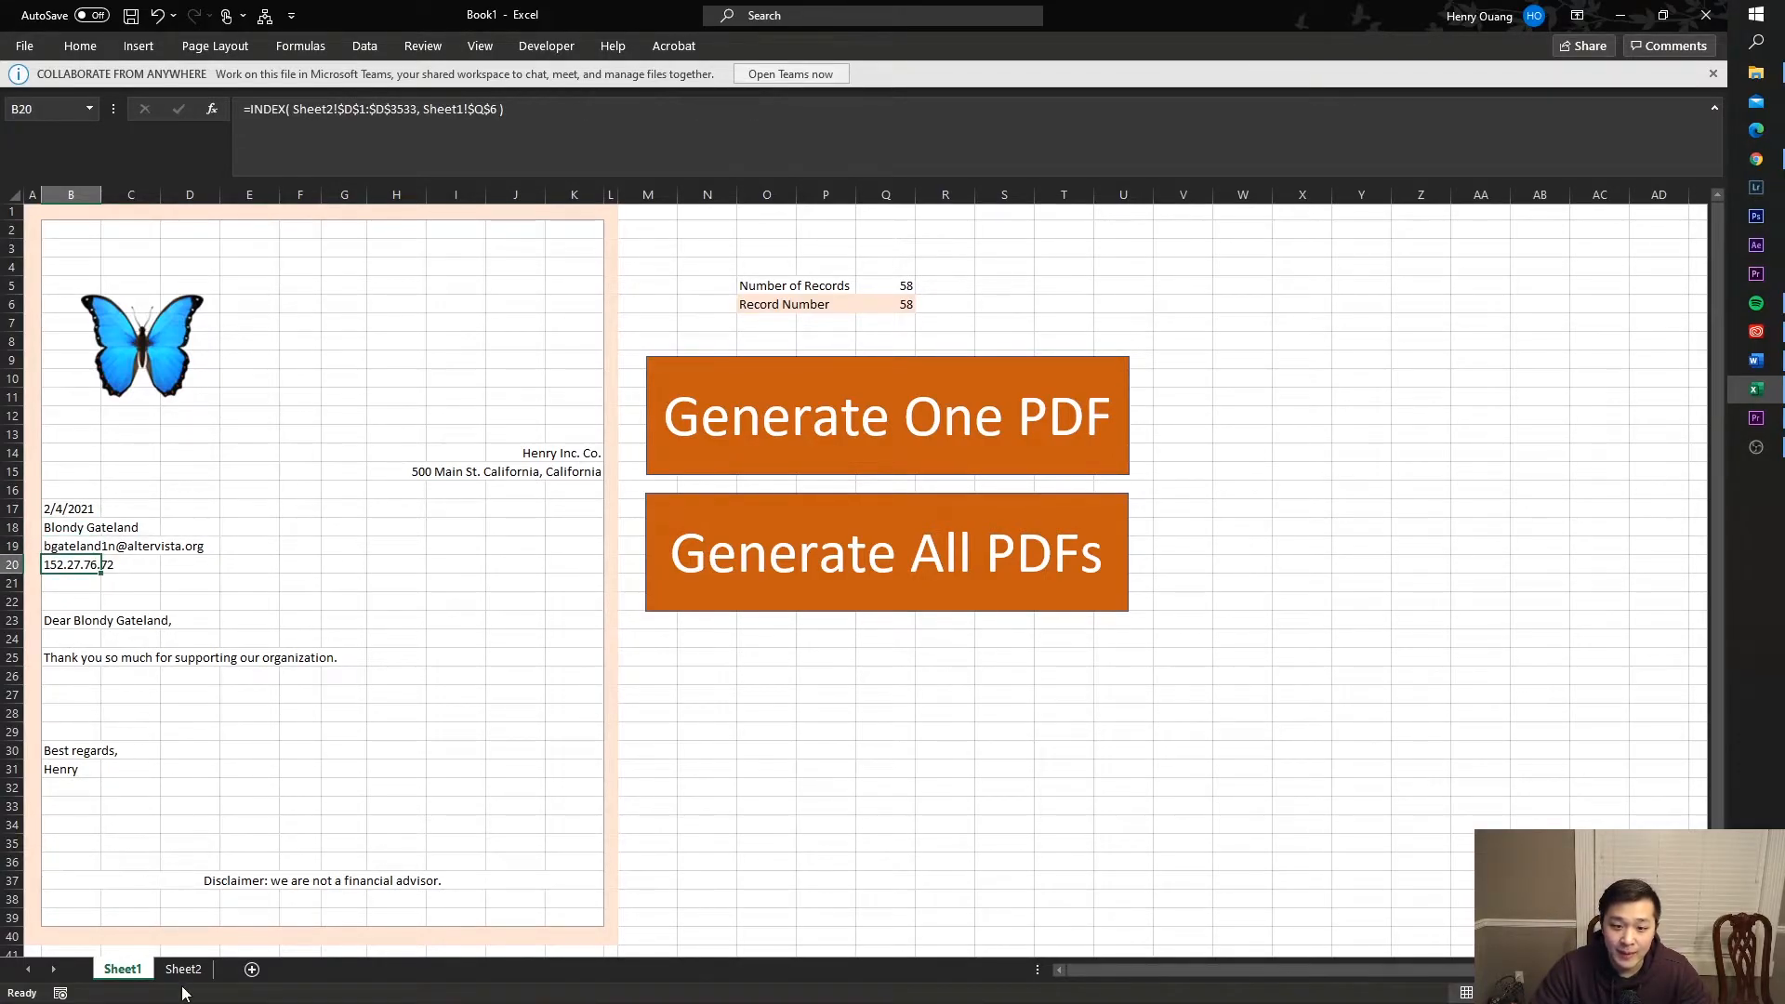
{"action": "left_click", "coordinate": [182, 969]}
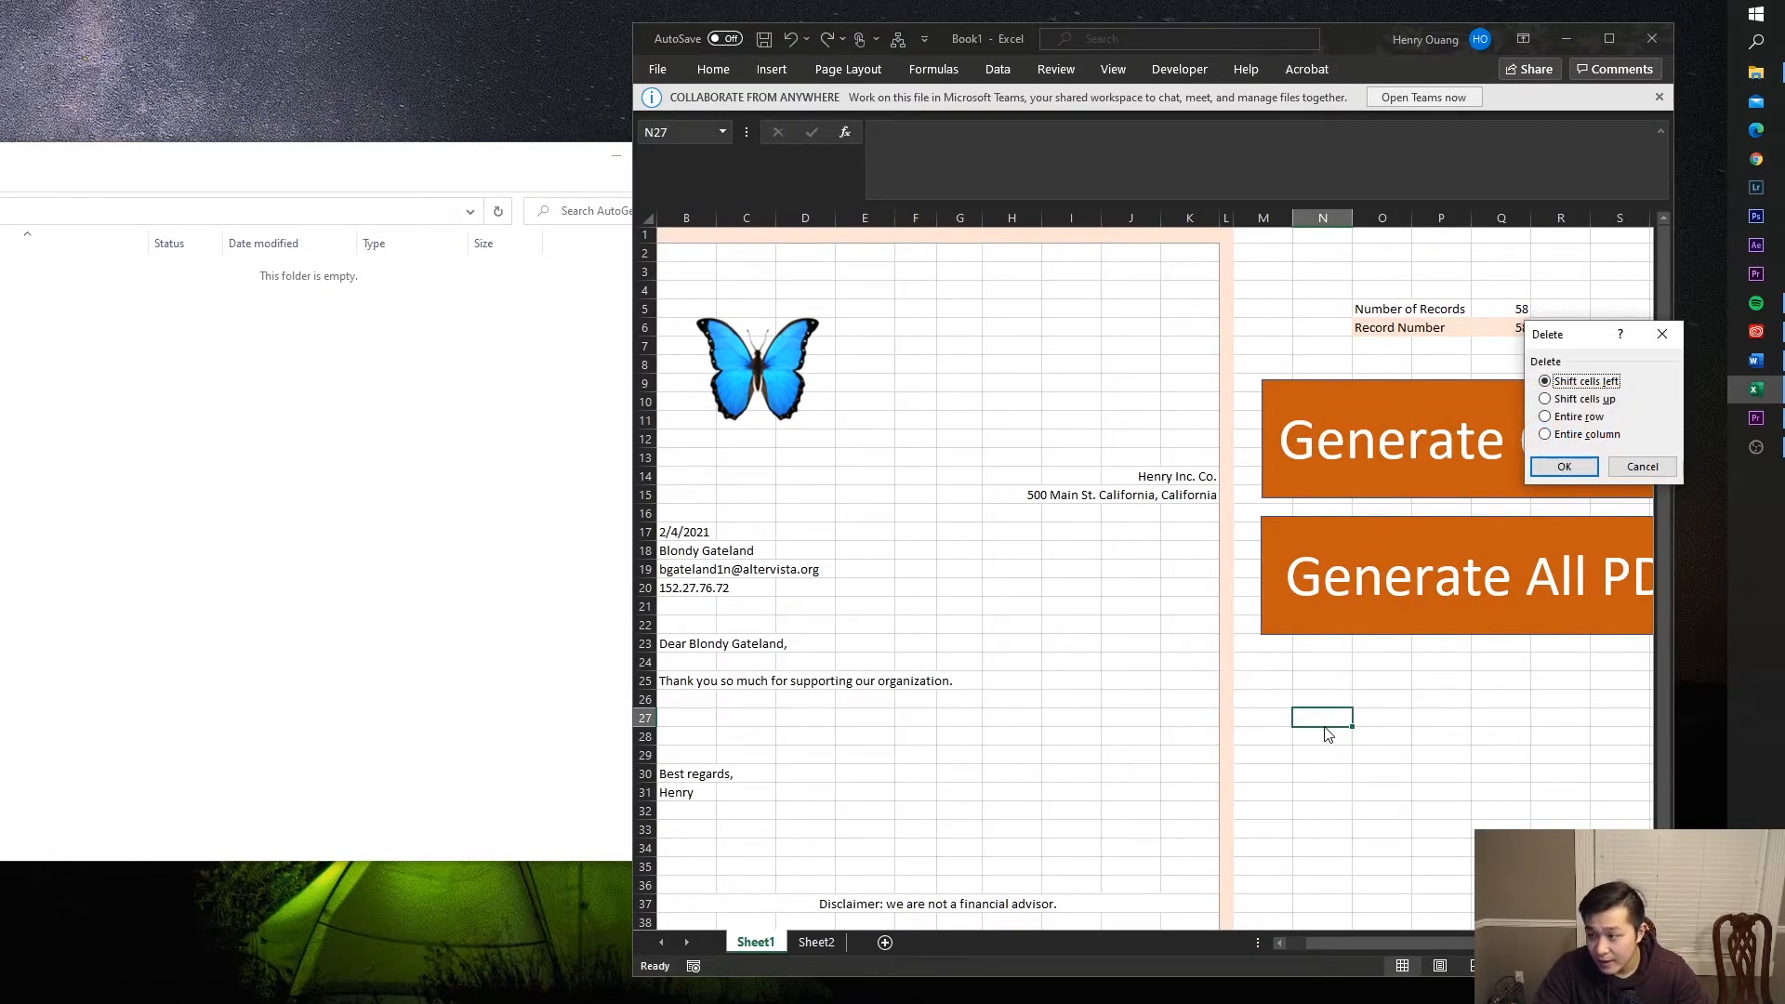
Cancel the accidental Delete dialog so the workbook sits ready beside the AutoGen folder
{"action": "left_click", "coordinate": [1562, 465]}
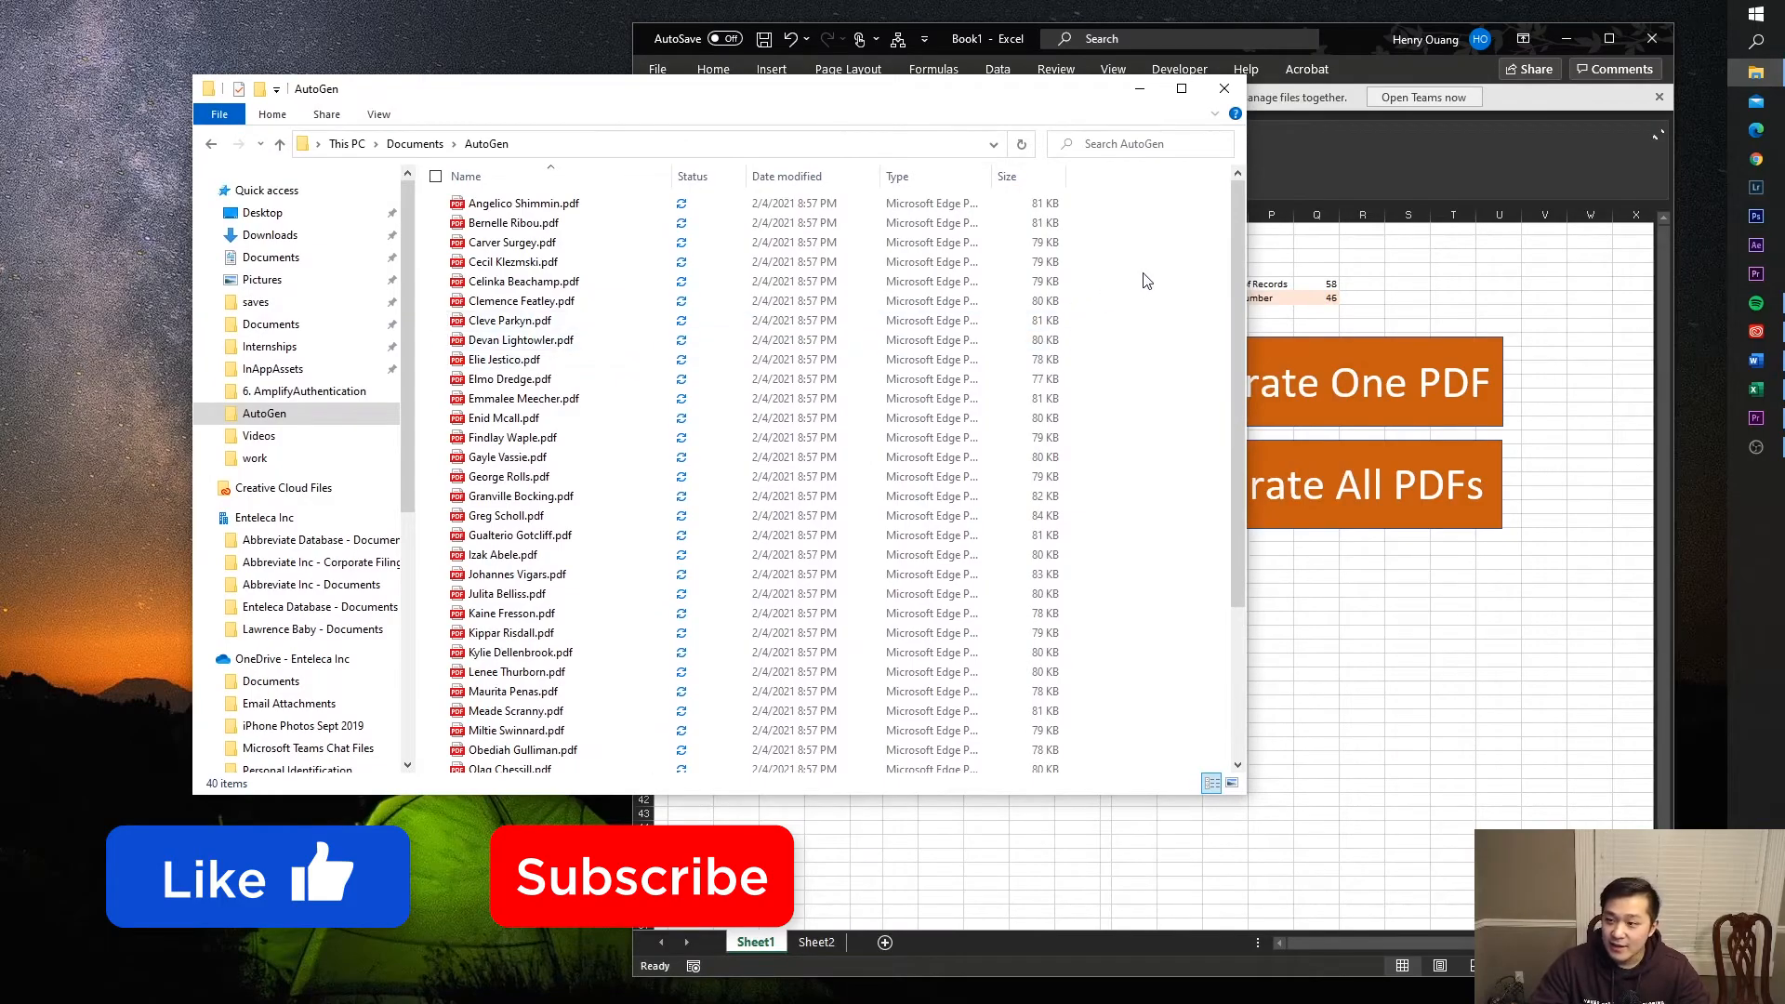
Scroll through the AutoGen folder as PDFs named after each contact appear
{"action": "scroll", "scroll_direction": "down", "scroll_amount": 3}
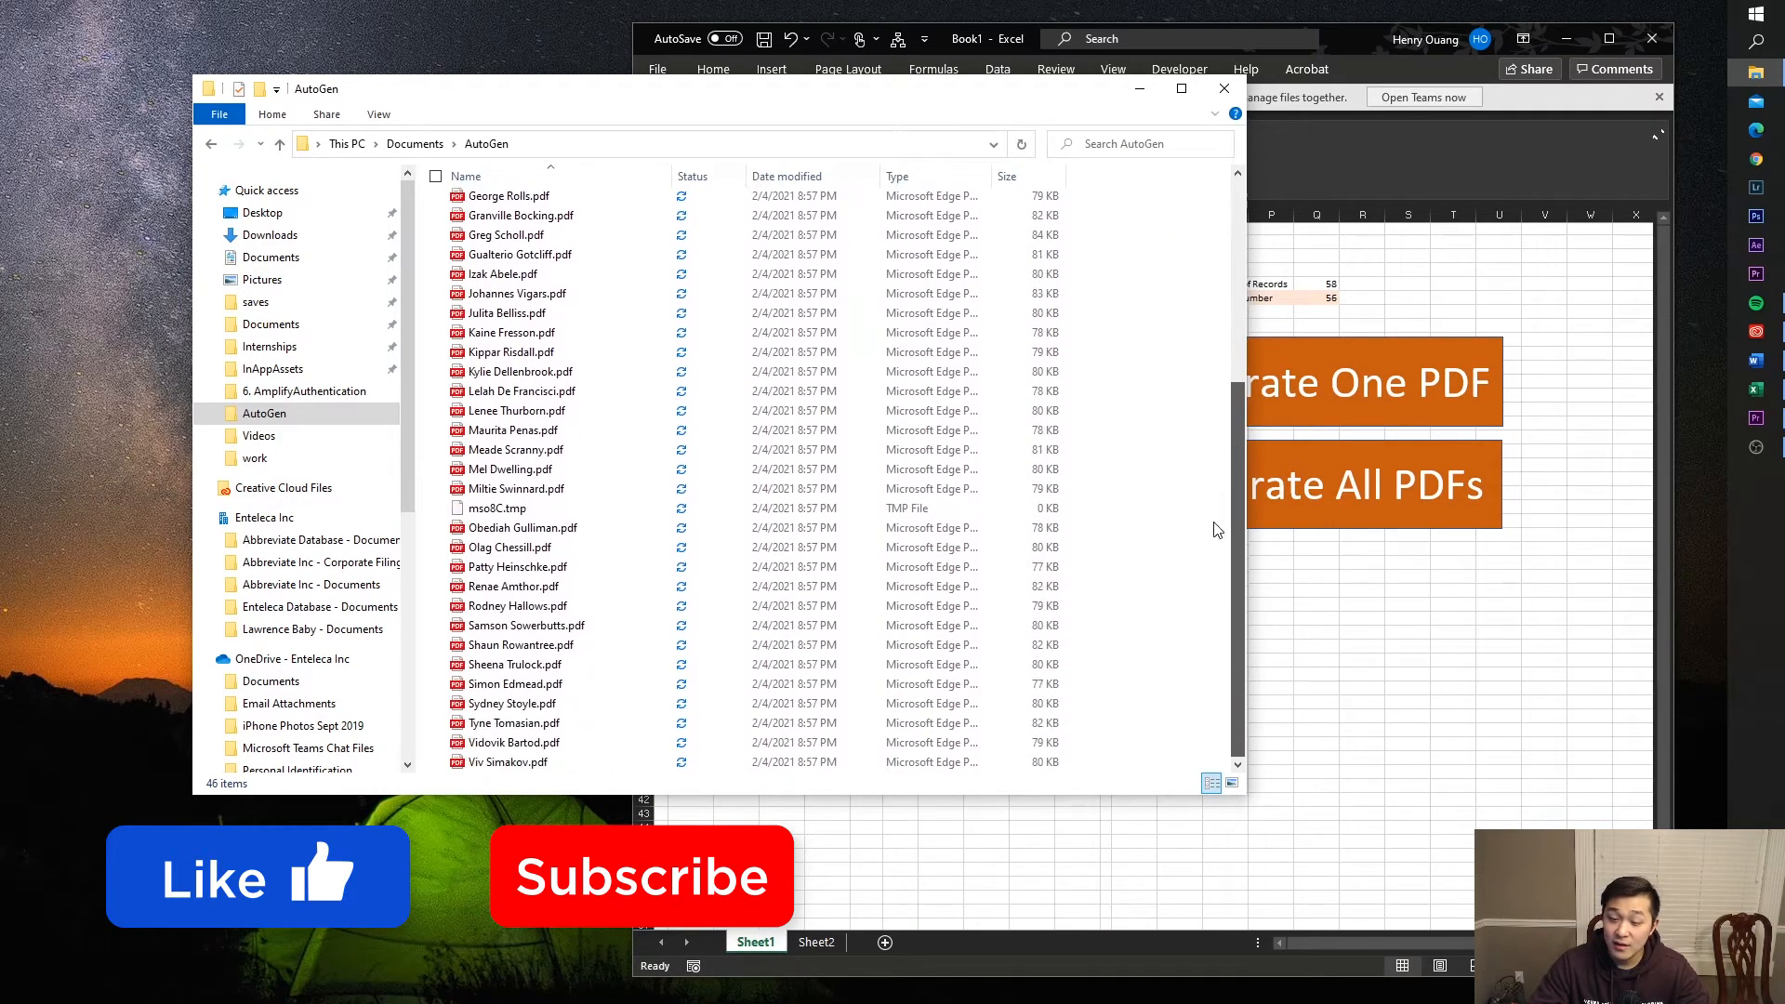
{"action": "scroll", "scroll_direction": "down", "scroll_amount": 3}
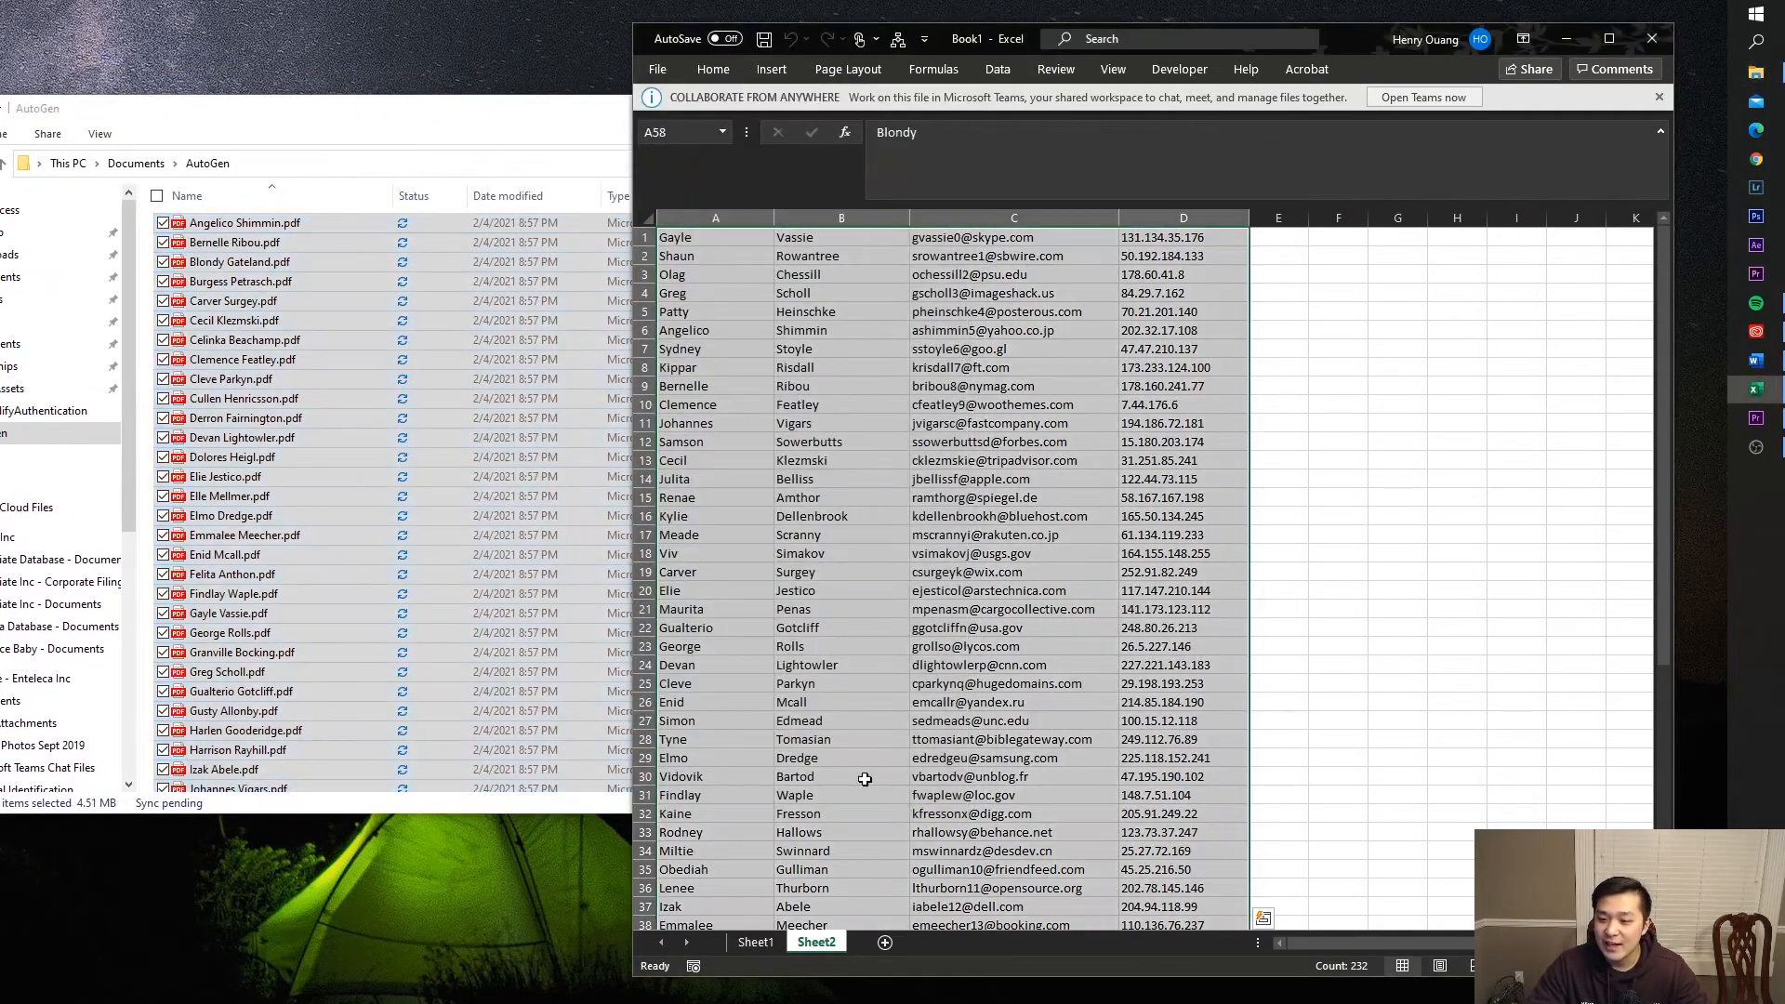
{"action": "left_click", "coordinate": [755, 941]}
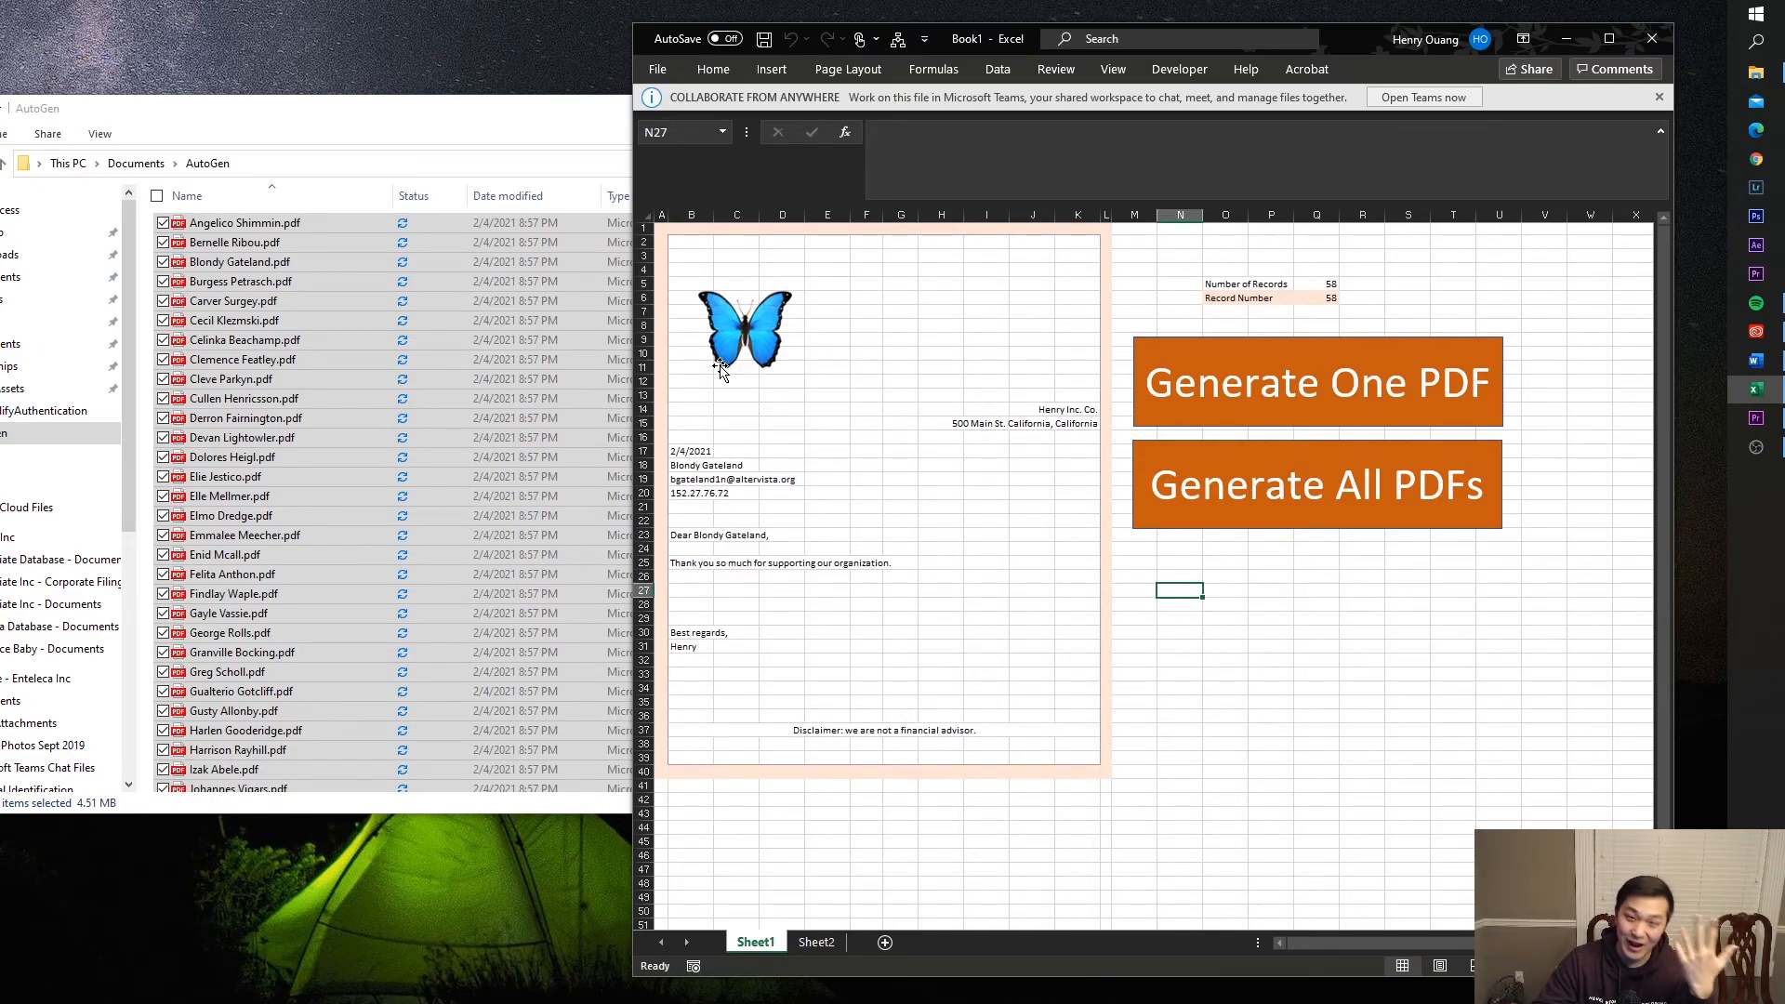
{"action": "mouse_move", "coordinate": [792, 353]}
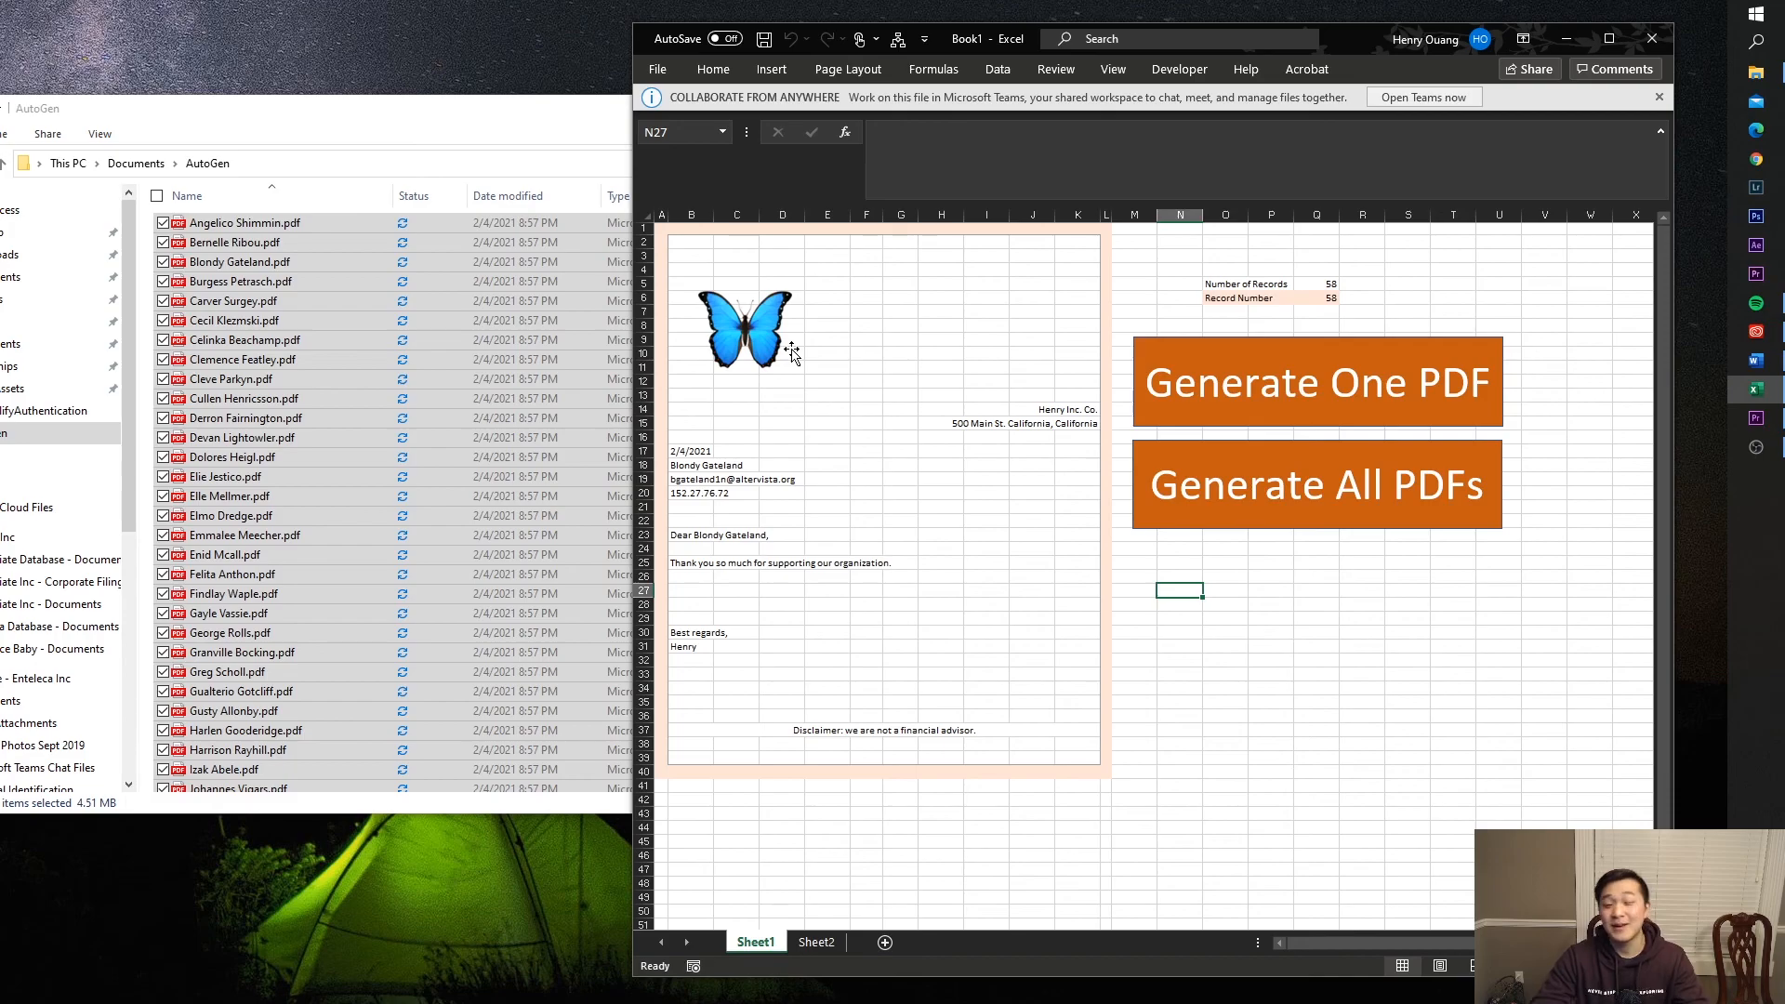